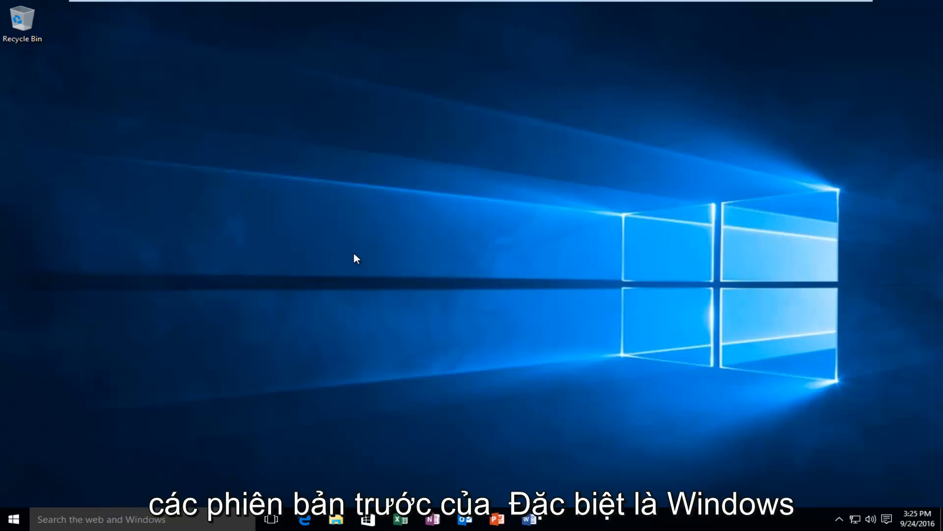
{"action": "mouse_move", "coordinate": [396, 266]}
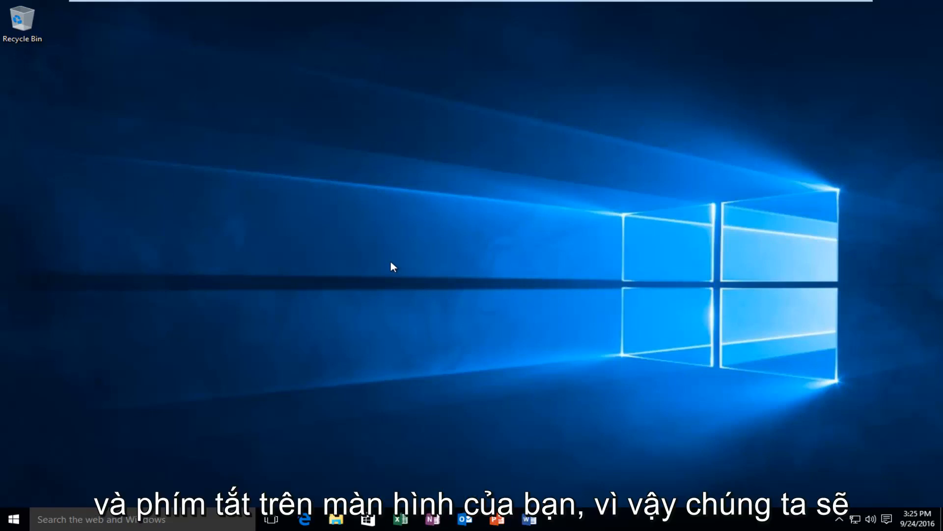
{"action": "mouse_move", "coordinate": [27, 480]}
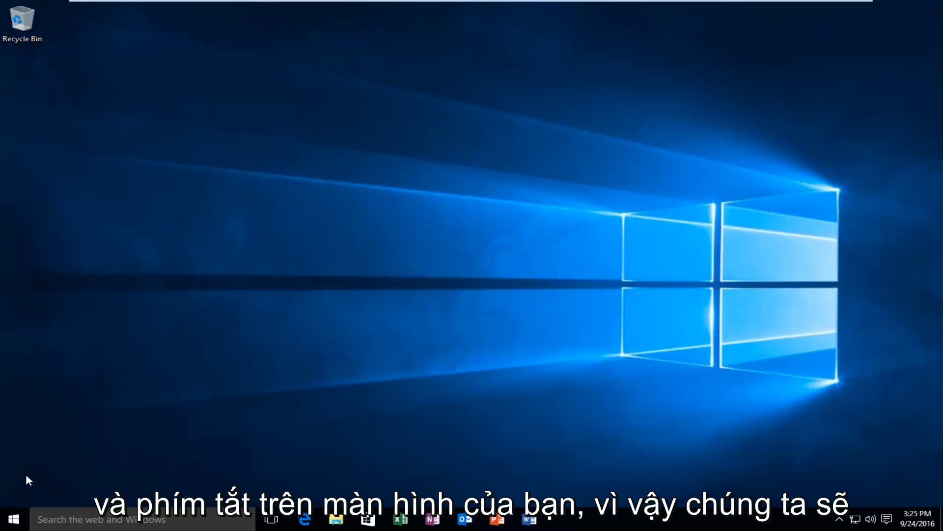
- Open the Start menu's All apps list, from 3D Builder through Get Office
{"action": "left_click", "coordinate": [11, 519]}
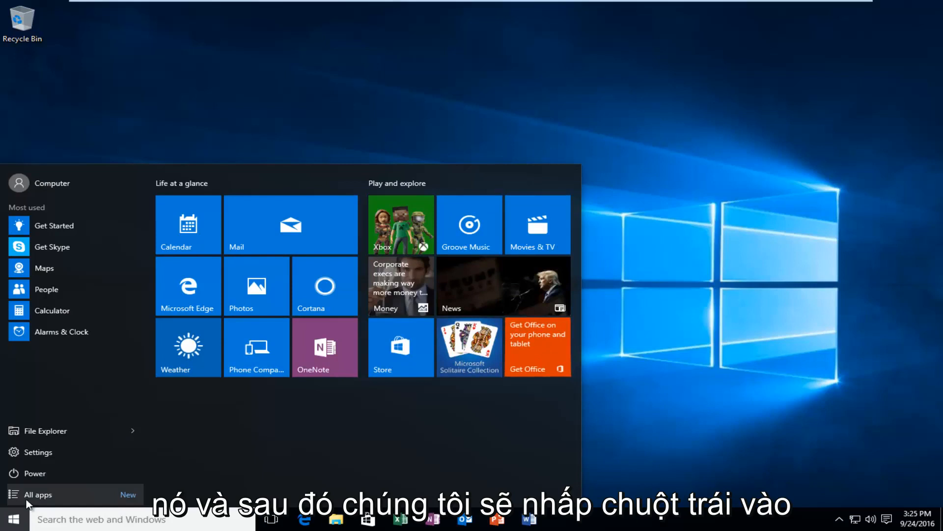
{"action": "left_click", "coordinate": [38, 494]}
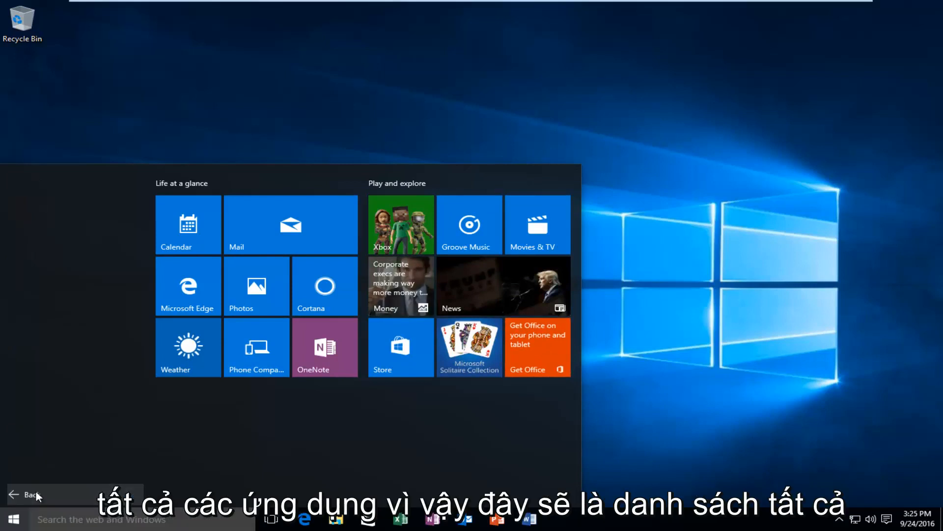
{"action": "left_click", "coordinate": [29, 494]}
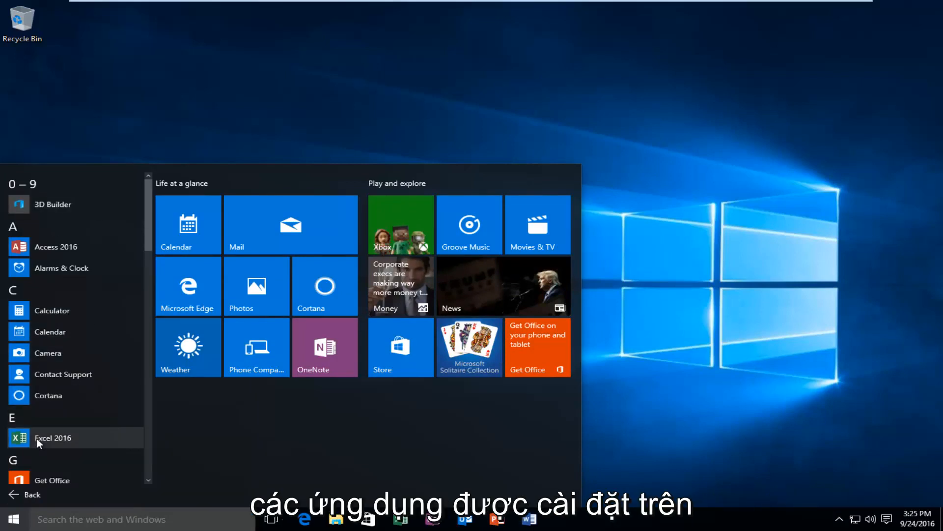
- Drag Excel 2016 from All apps to the desktop and place it under the Recycle Bin
{"action": "scroll", "scroll_direction": "down", "scroll_amount": 3}
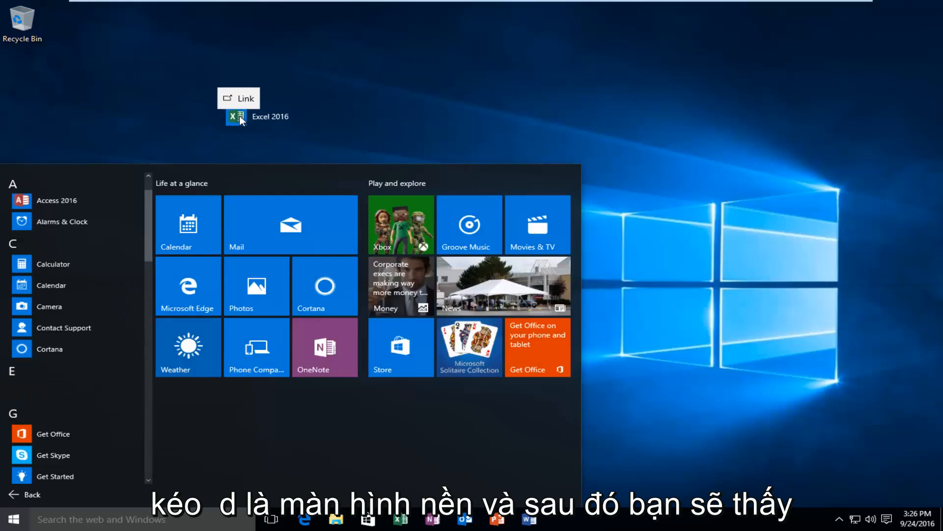
{"action": "left_click_drag", "start_coordinate": [239, 117], "coordinate": [250, 98]}
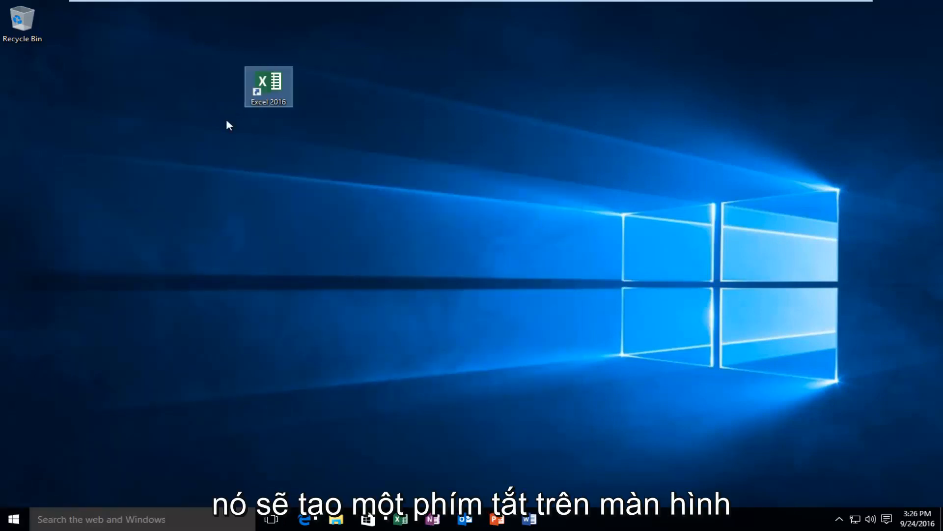
{"action": "left_click_drag", "start_coordinate": [268, 86], "coordinate": [22, 84]}
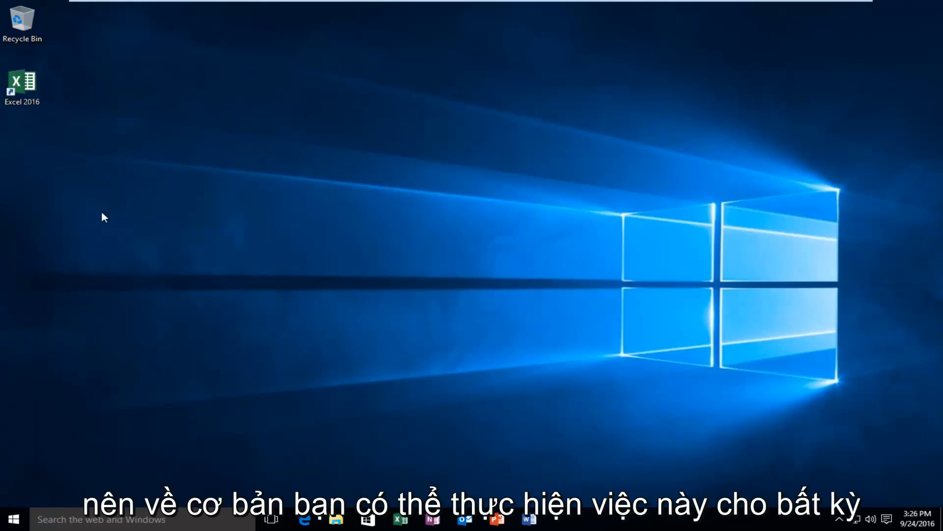
{"action": "mouse_move", "coordinate": [94, 231]}
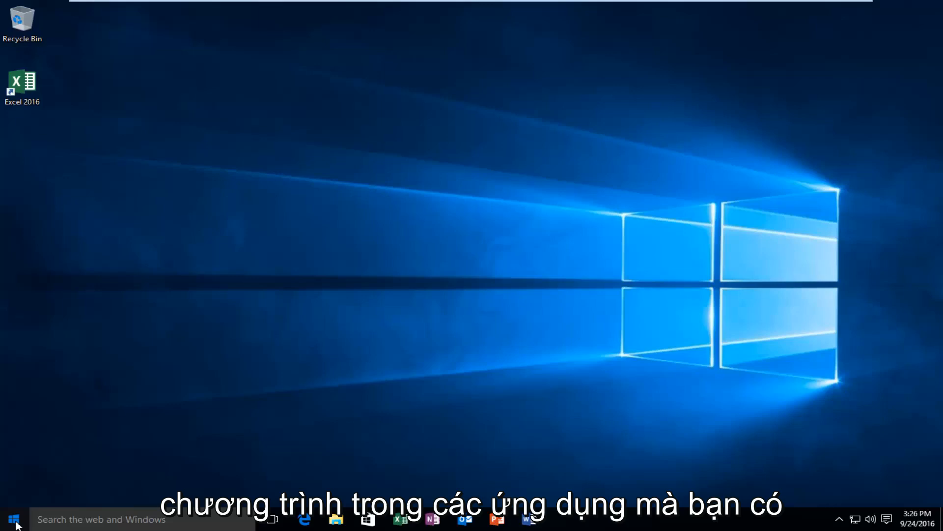
- Drag Calculator from Start's Most used list to the desktop, below the Excel 2016 shortcut
{"action": "left_click", "coordinate": [11, 519]}
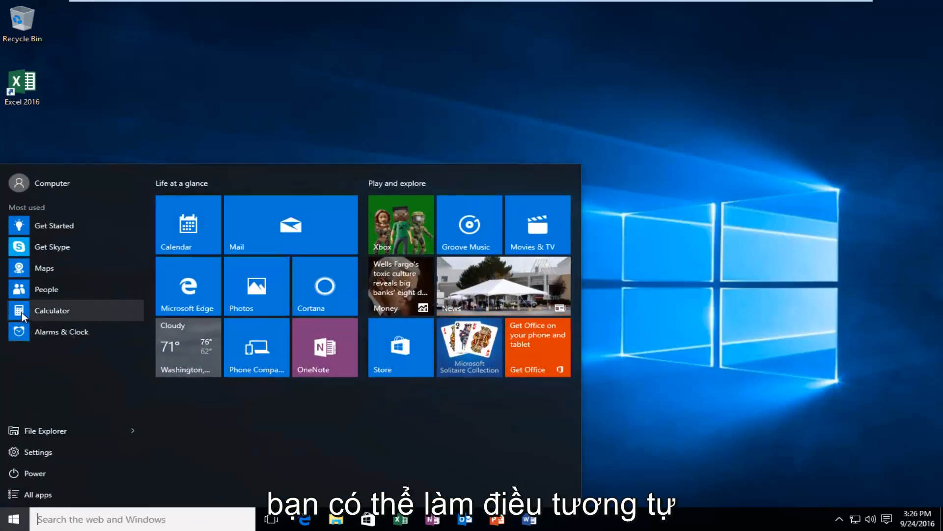
{"action": "left_click_drag", "start_coordinate": [52, 310], "coordinate": [120, 87]}
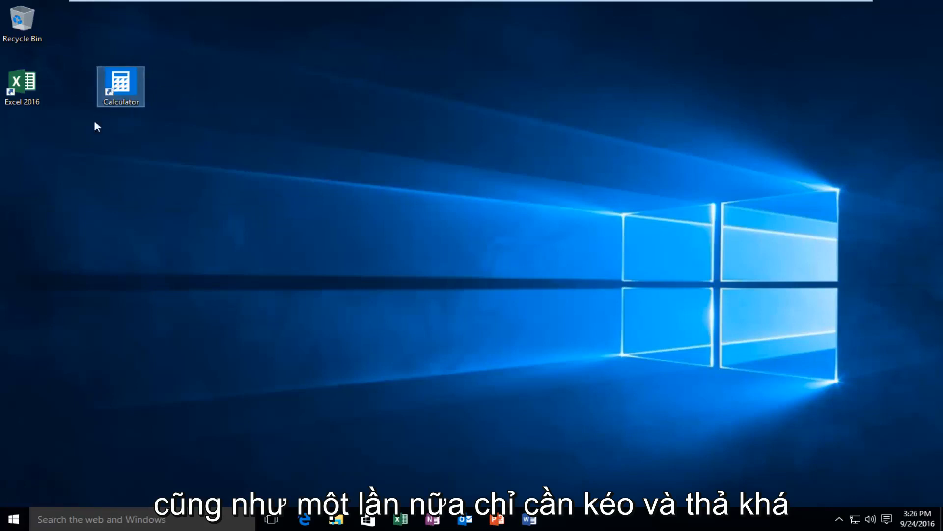
{"action": "left_click_drag", "start_coordinate": [120, 86], "coordinate": [22, 149]}
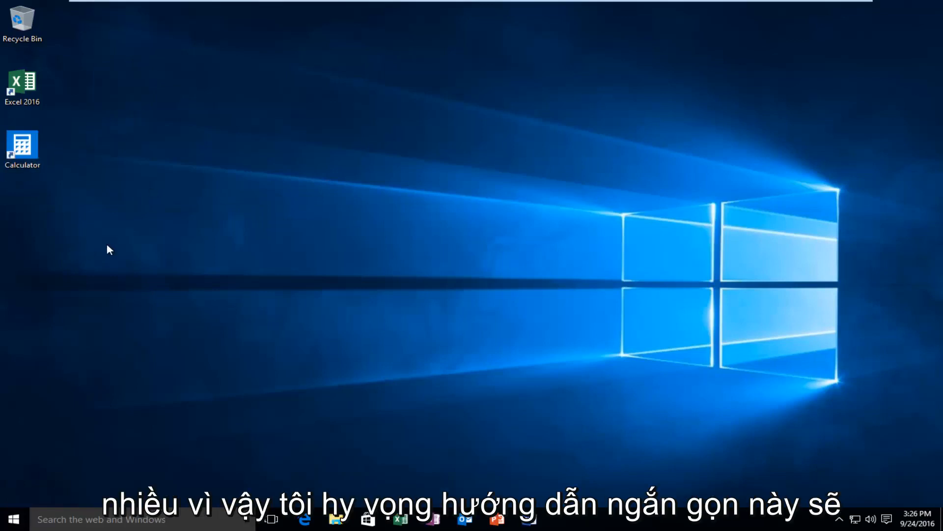